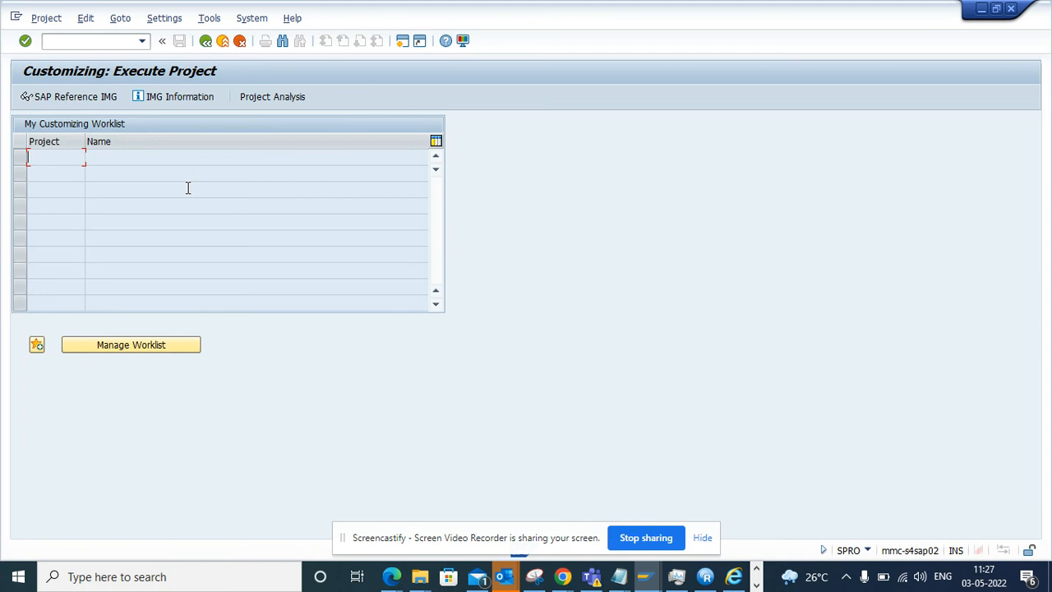
mouse_move(74, 130)
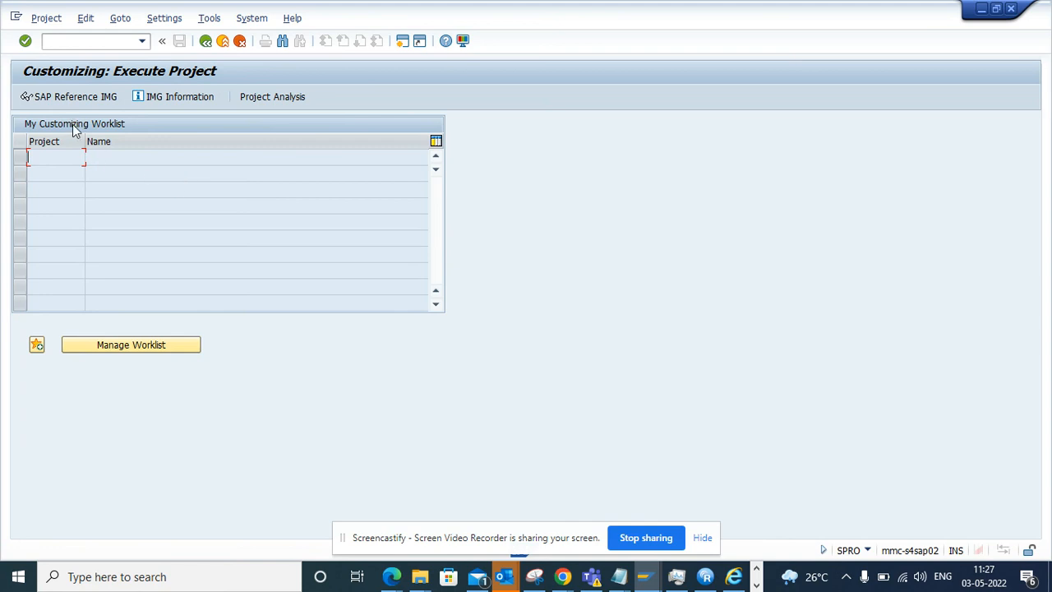
mouse_move(76, 96)
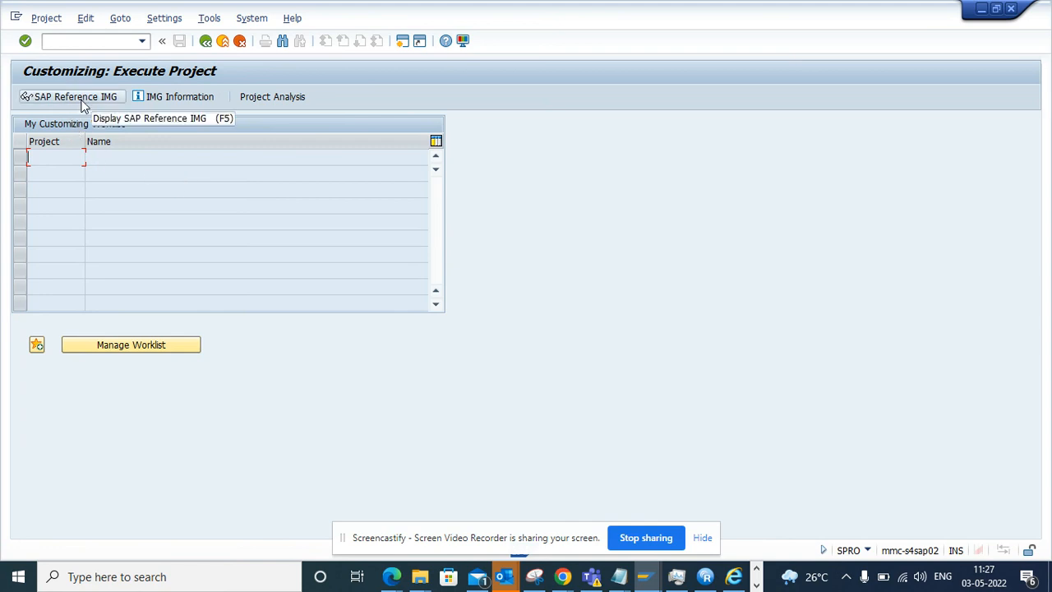
Open SAP Reference IMG and expand Materials Management > Logistics Invoice Verification > Incoming Invoice.
left_click(75, 96)
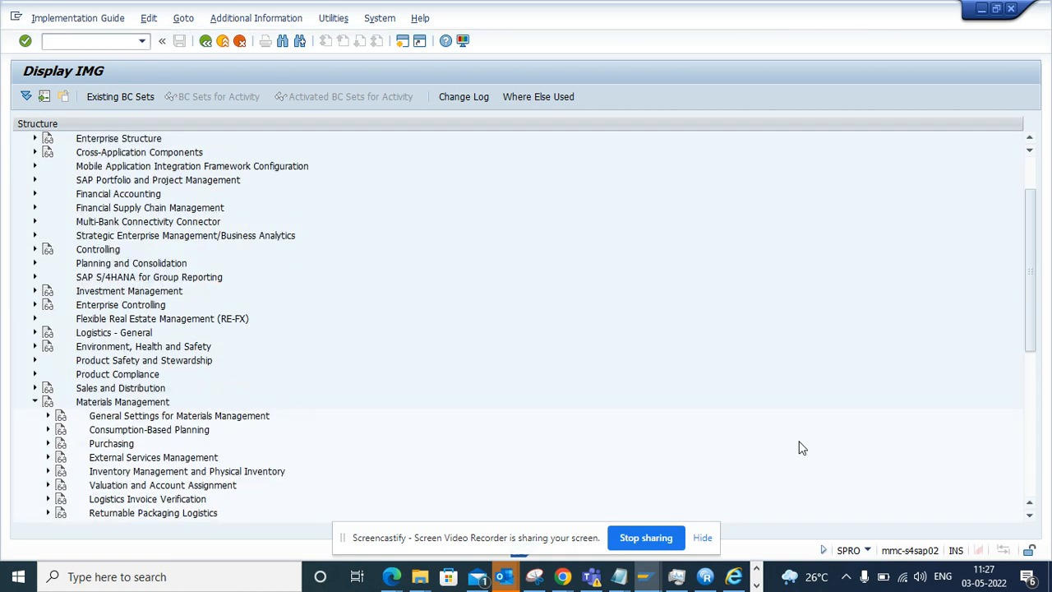
scroll("down", 3)
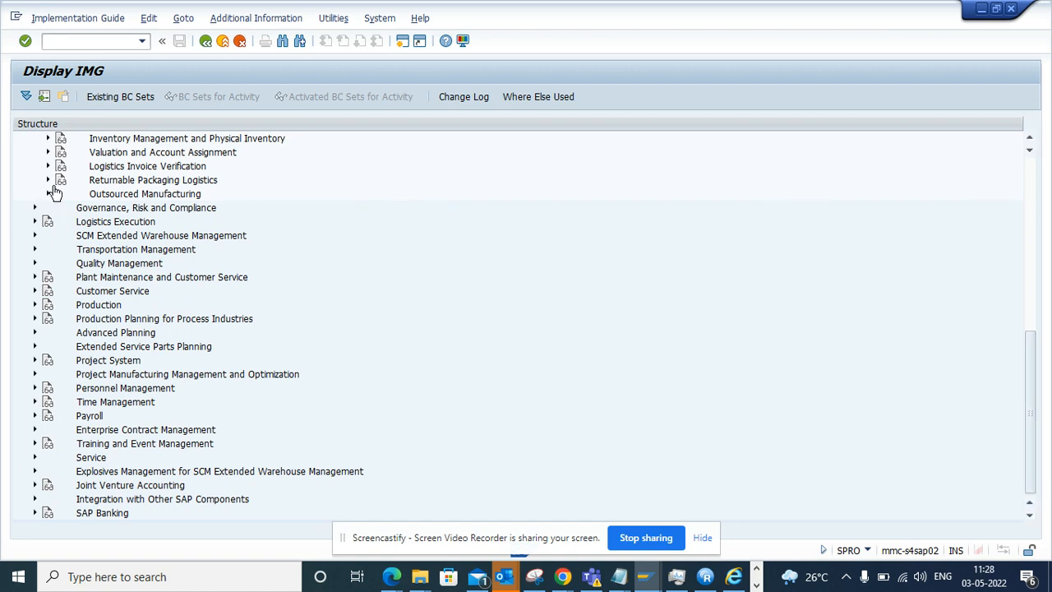
left_click(48, 166)
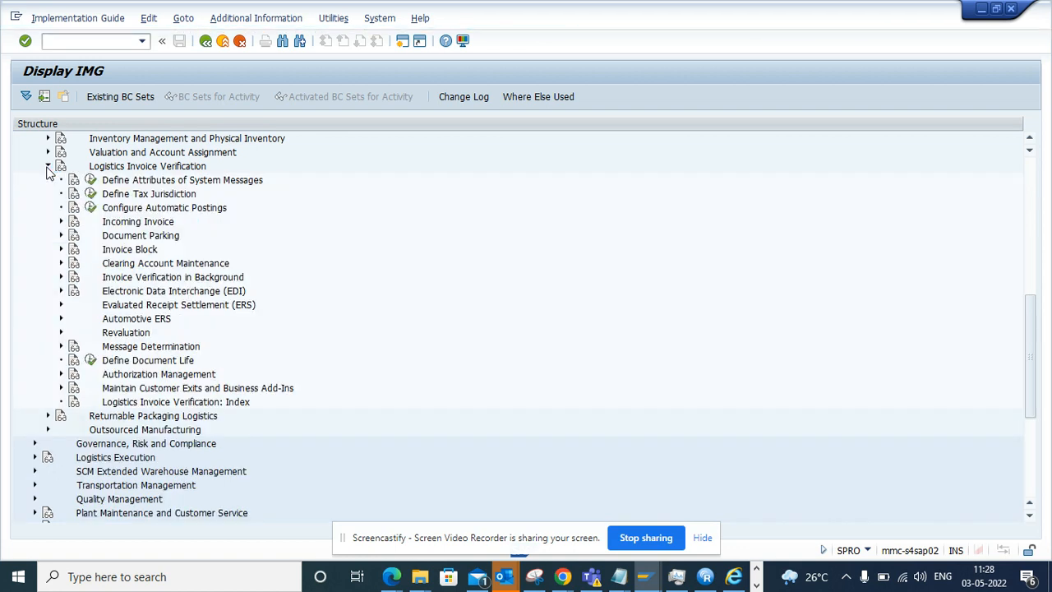
left_click(61, 220)
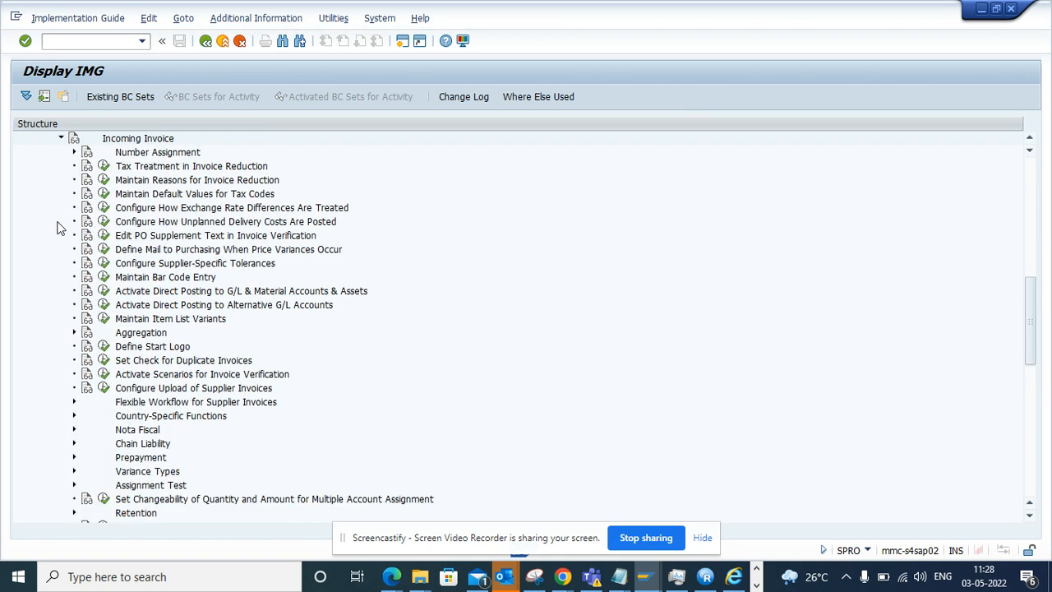
mouse_move(91, 249)
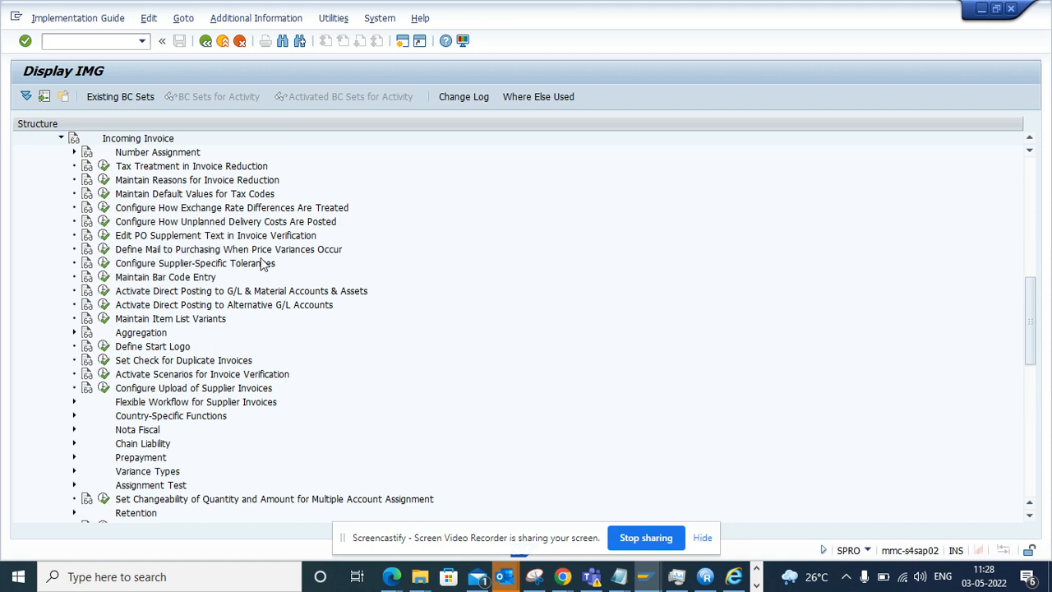
mouse_move(234, 268)
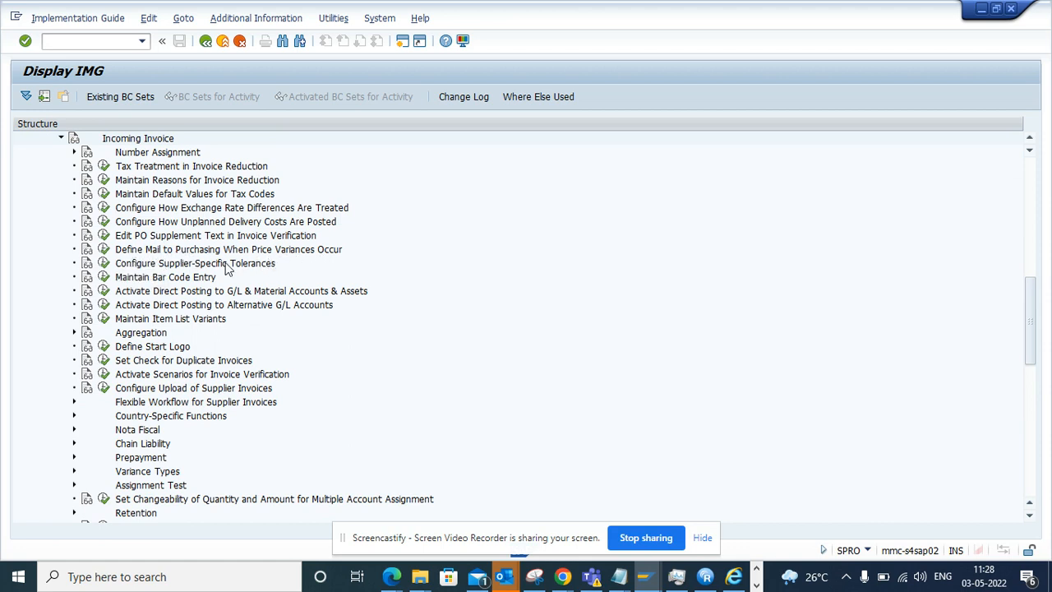
left_click(87, 250)
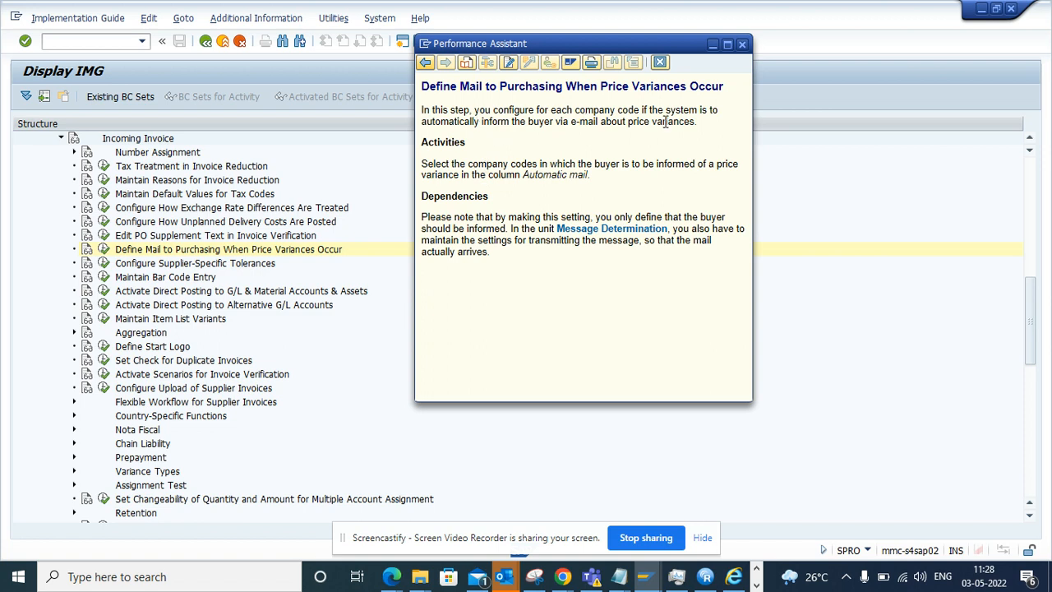
mouse_move(666, 123)
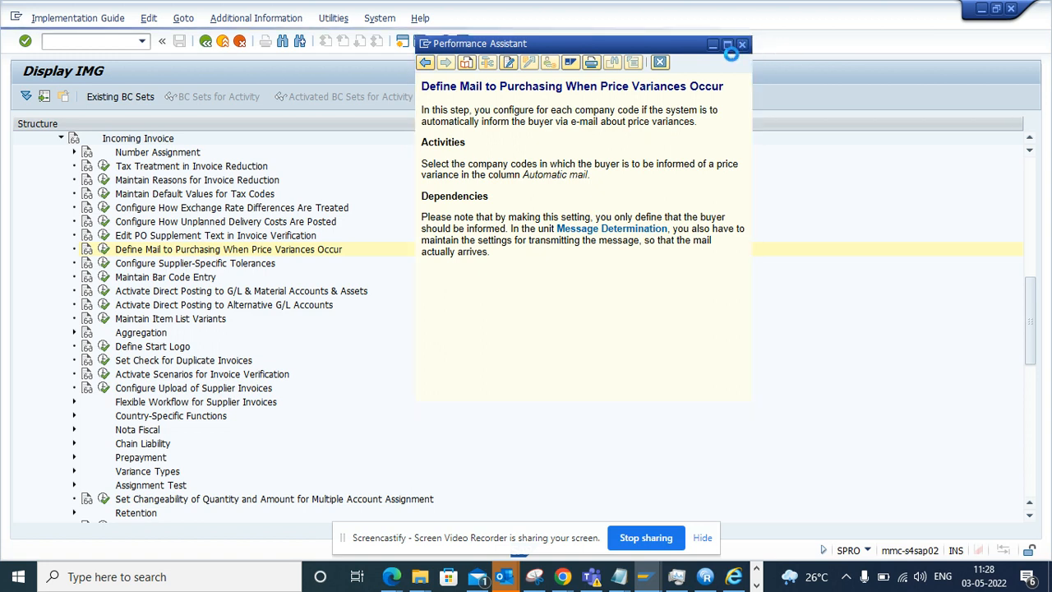
left_click(742, 43)
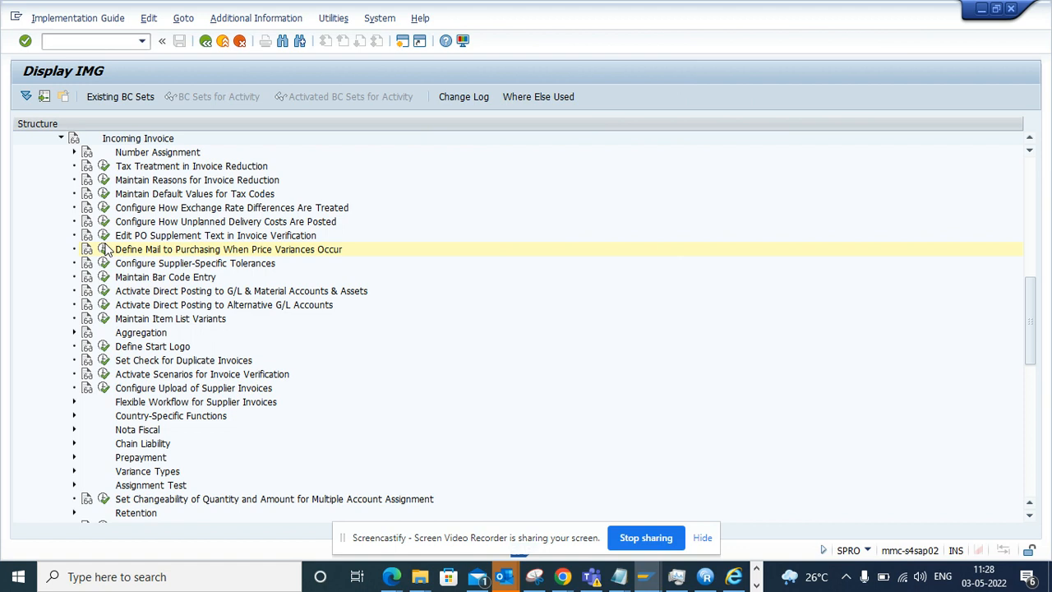
Execute 'Define Mail to Purchasing When Price Variances Occur' to show the company-code table.
double_click(227, 250)
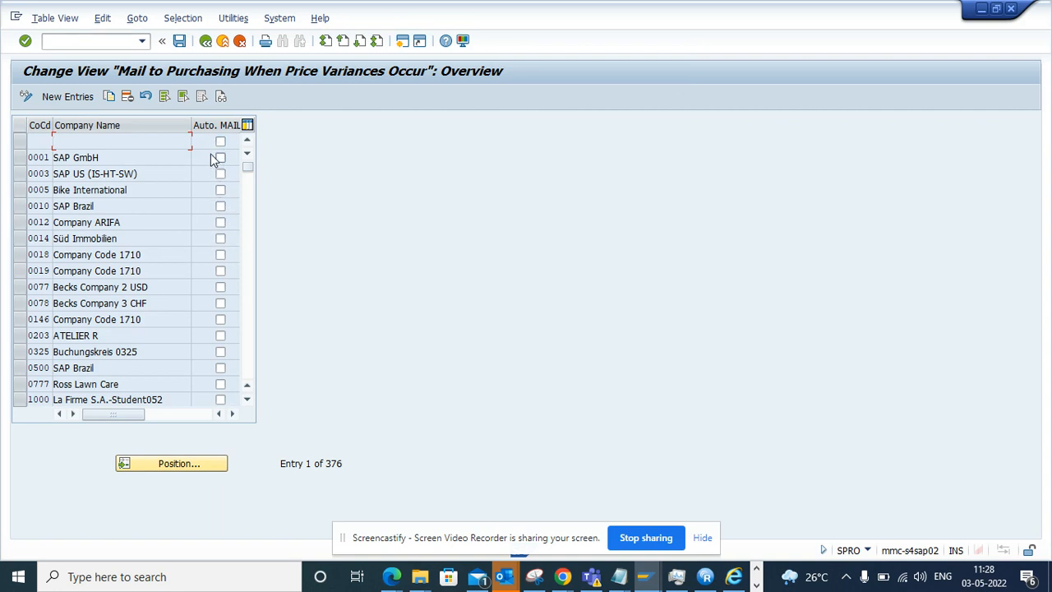
left_click(220, 158)
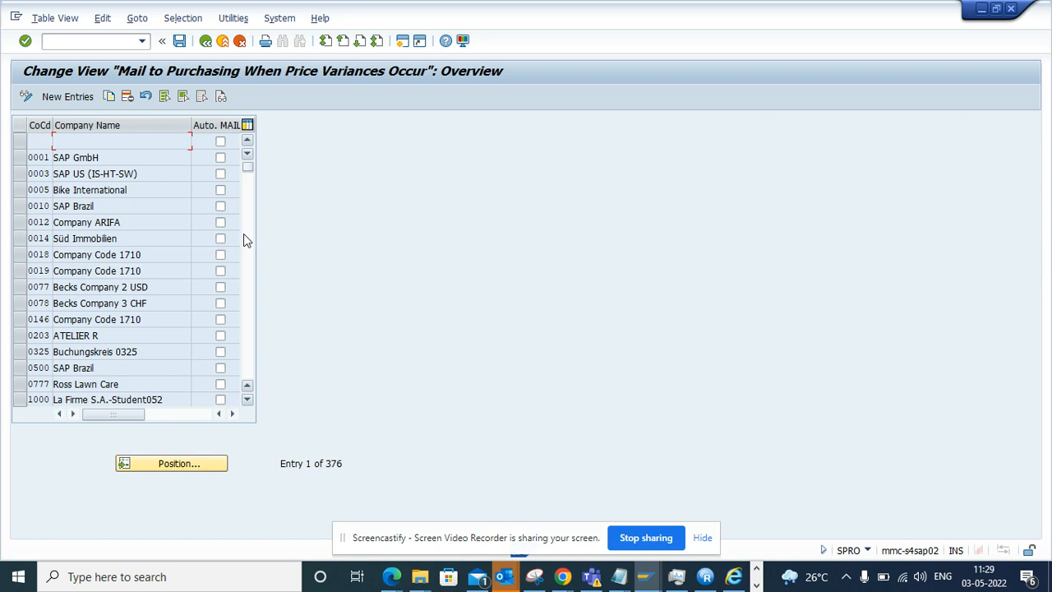
mouse_move(562, 388)
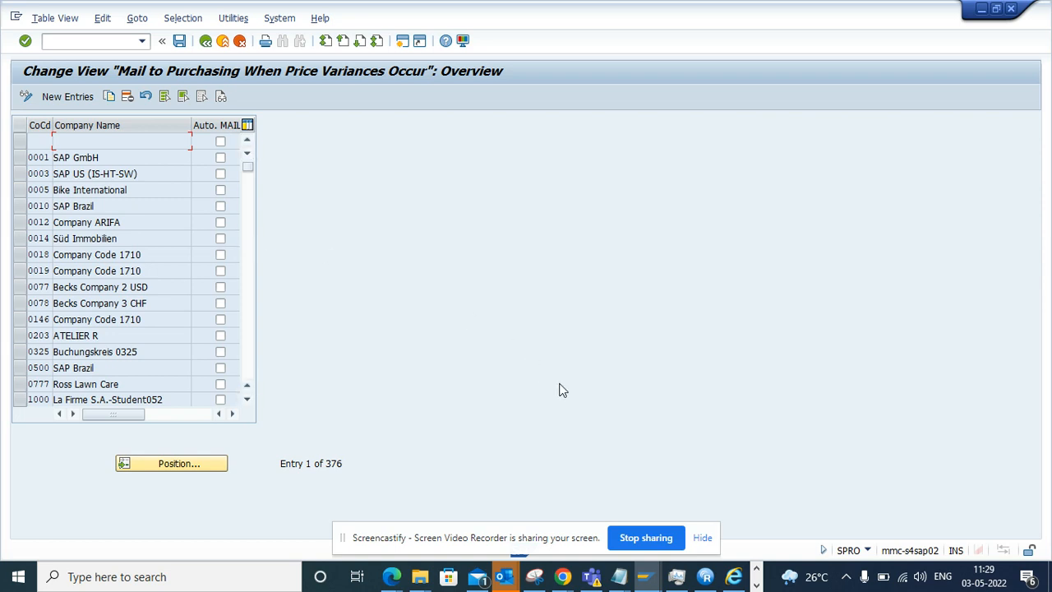